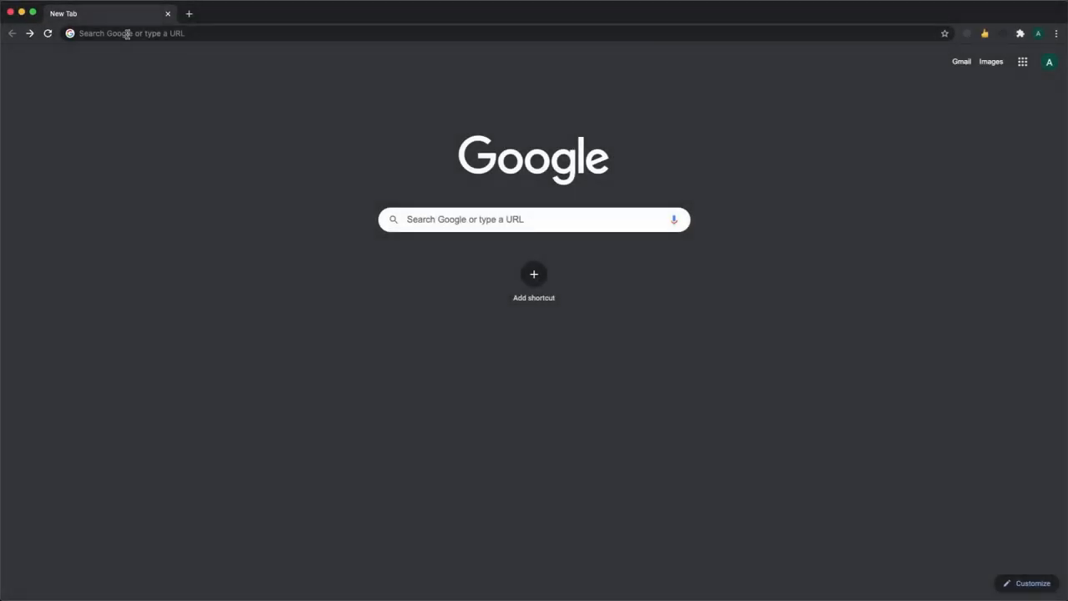
left_click(129, 33)
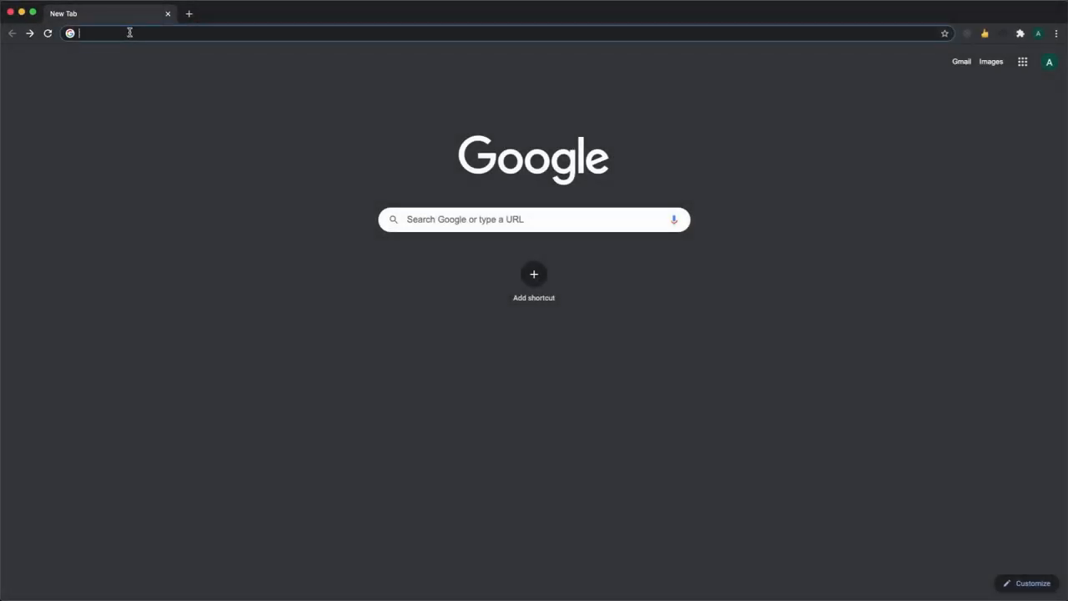
type("https://meet.google.com/tdr-czps-rfz")
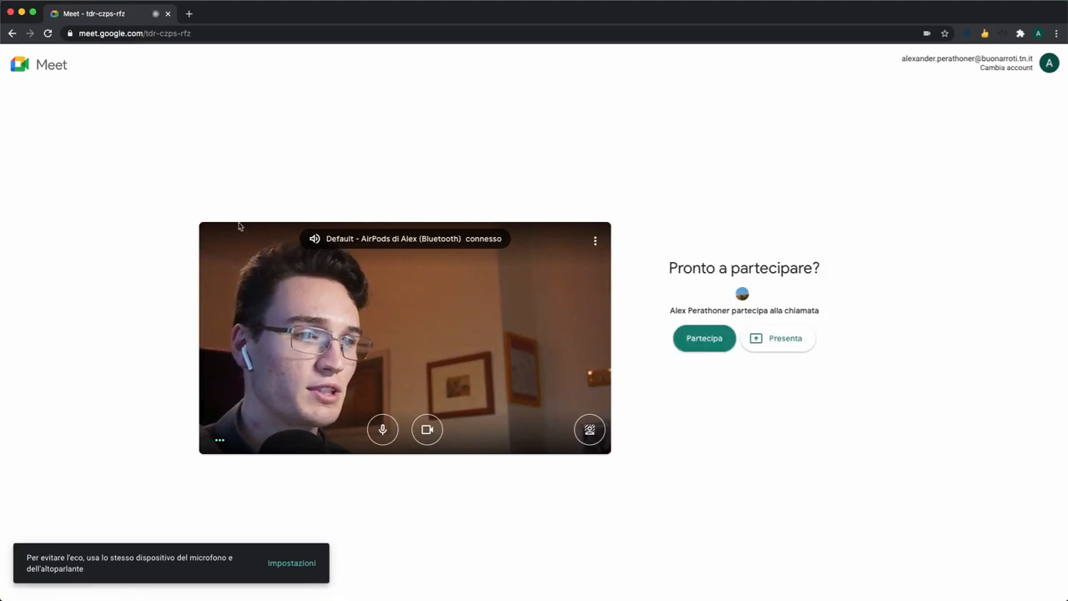
mouse_move(382, 429)
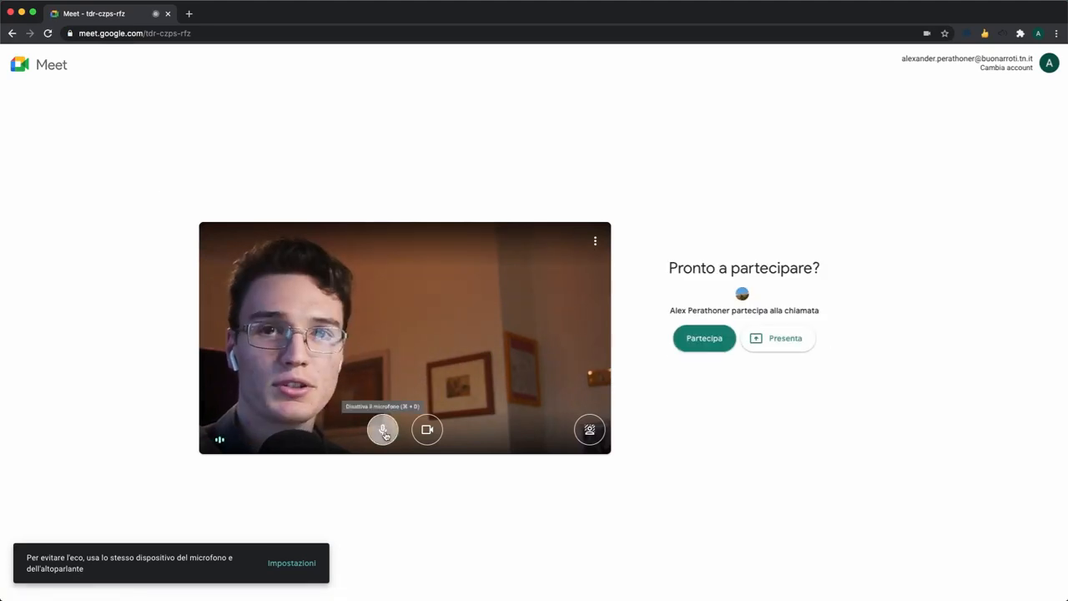
mouse_move(427, 429)
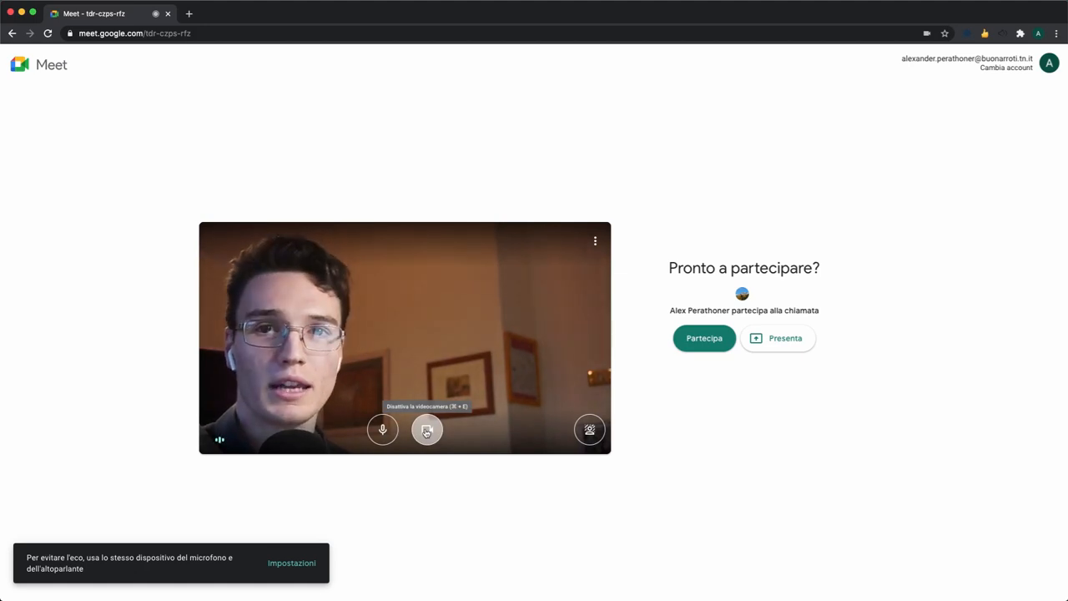
mouse_move(589, 429)
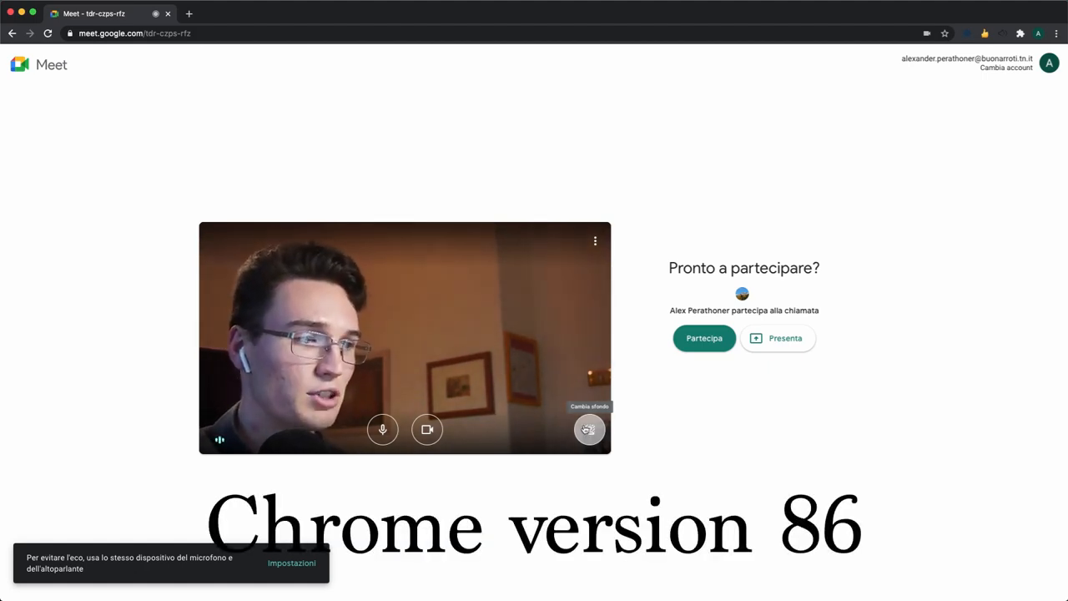
Show the background effect choices from the camera preview's Change background button
left_click(589, 429)
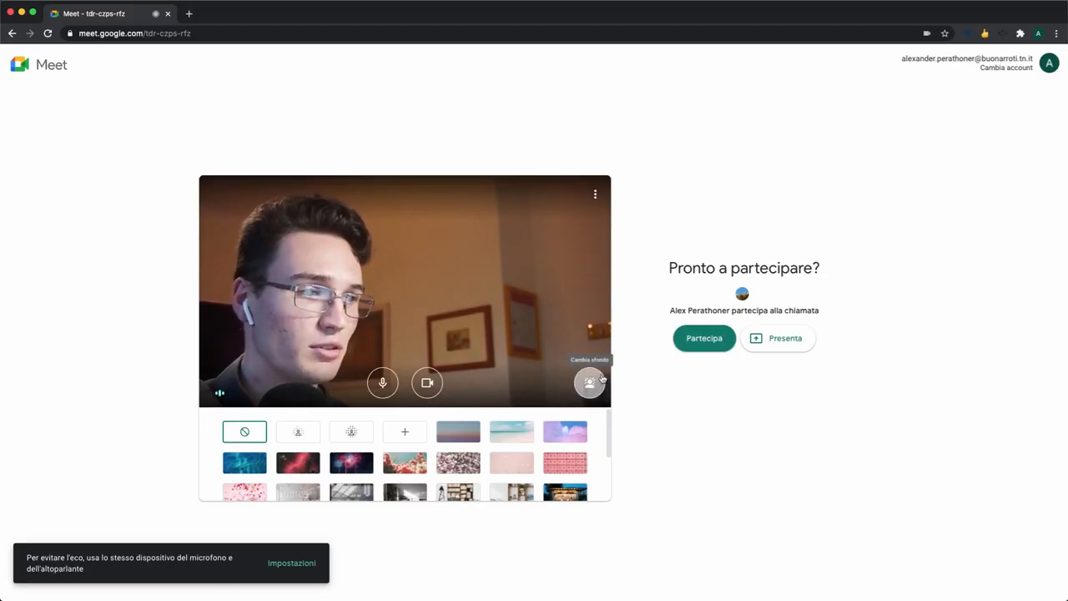
mouse_move(590, 382)
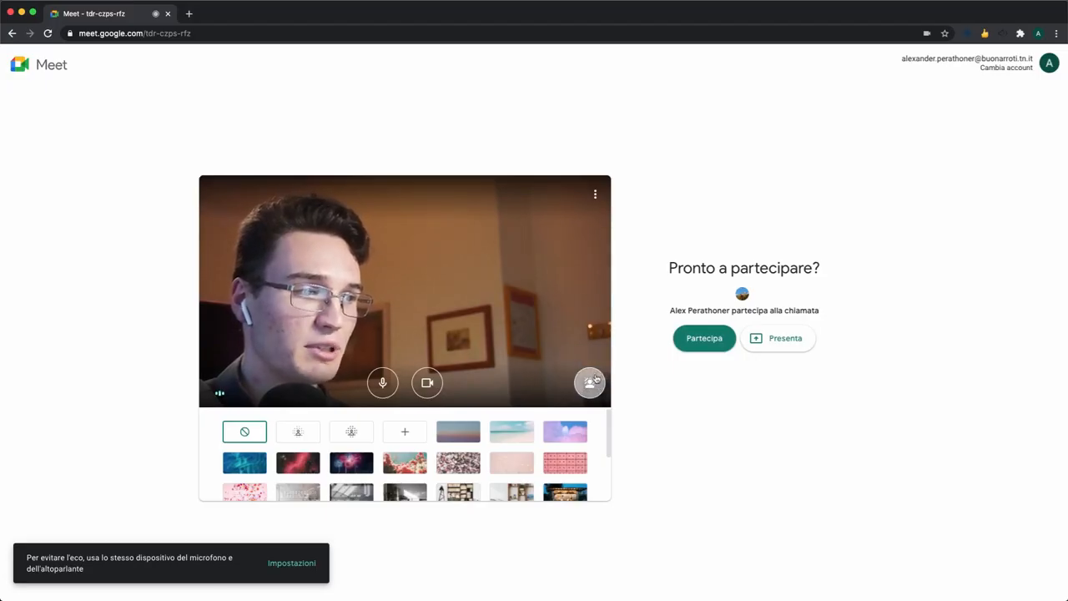
mouse_move(590, 383)
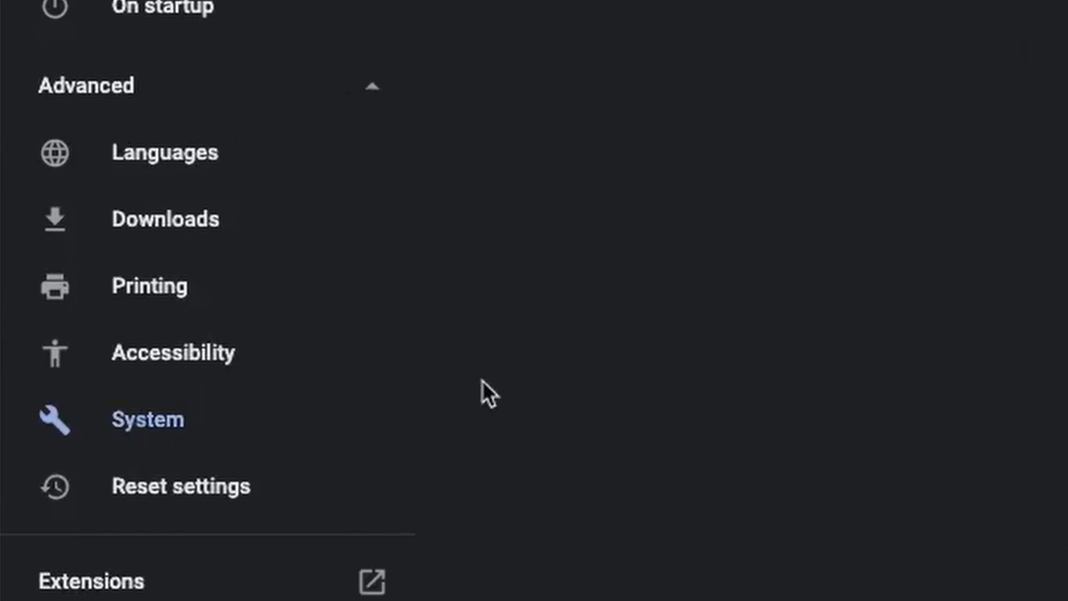
Turn on 'Use hardware acceleration when available' in Chrome's System settings
left_click(147, 418)
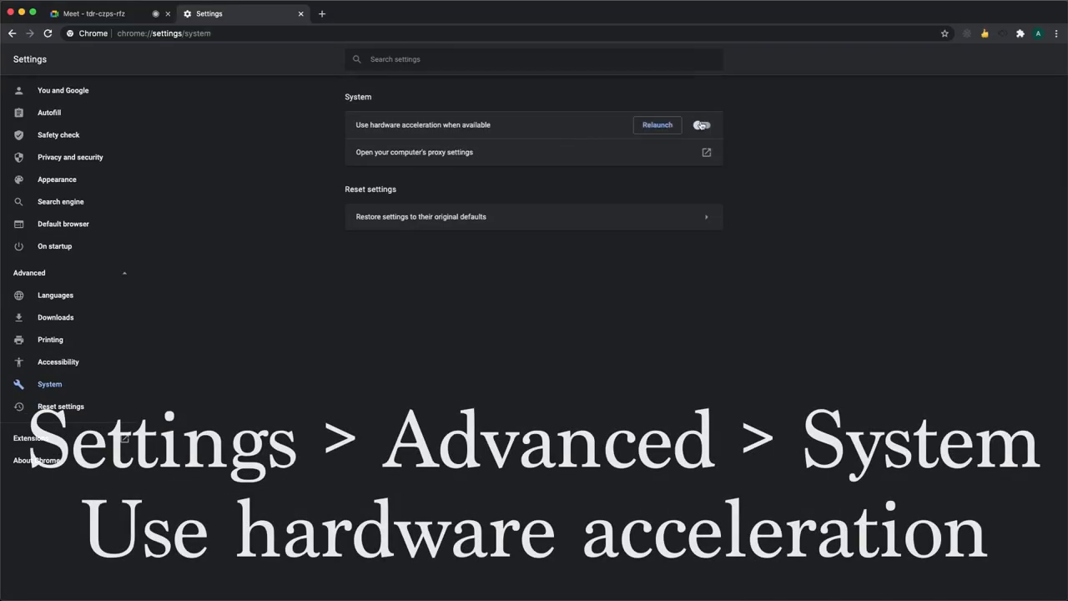
left_click(702, 124)
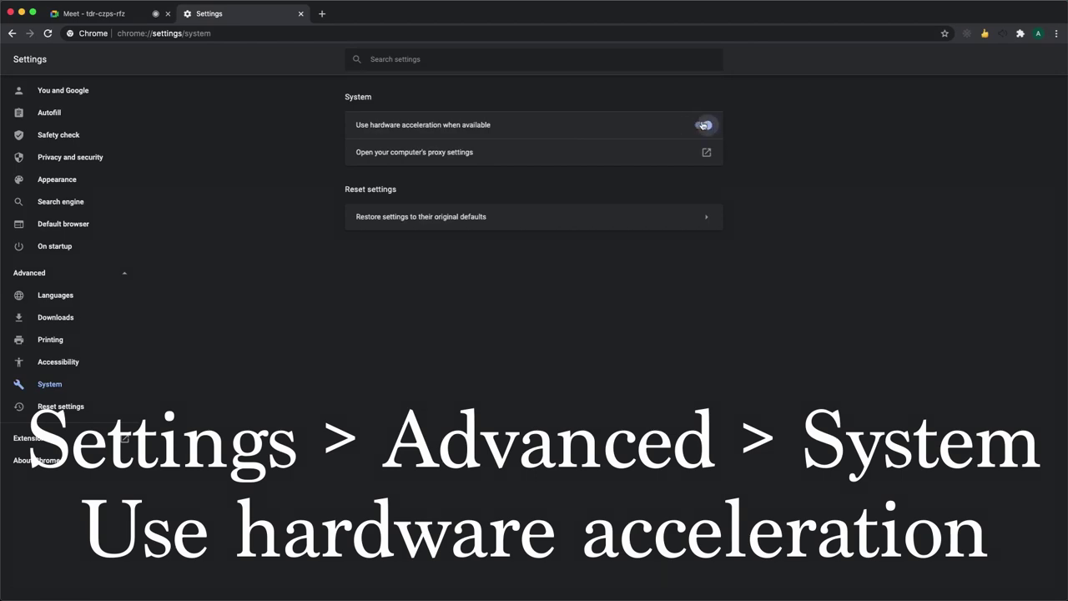
left_click(300, 13)
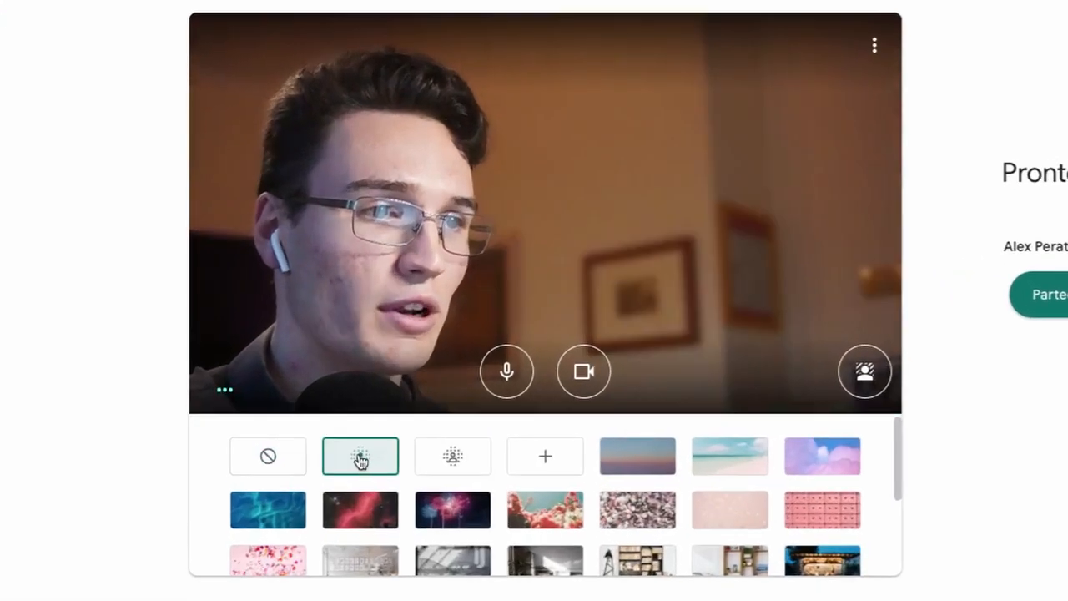
mouse_move(637, 455)
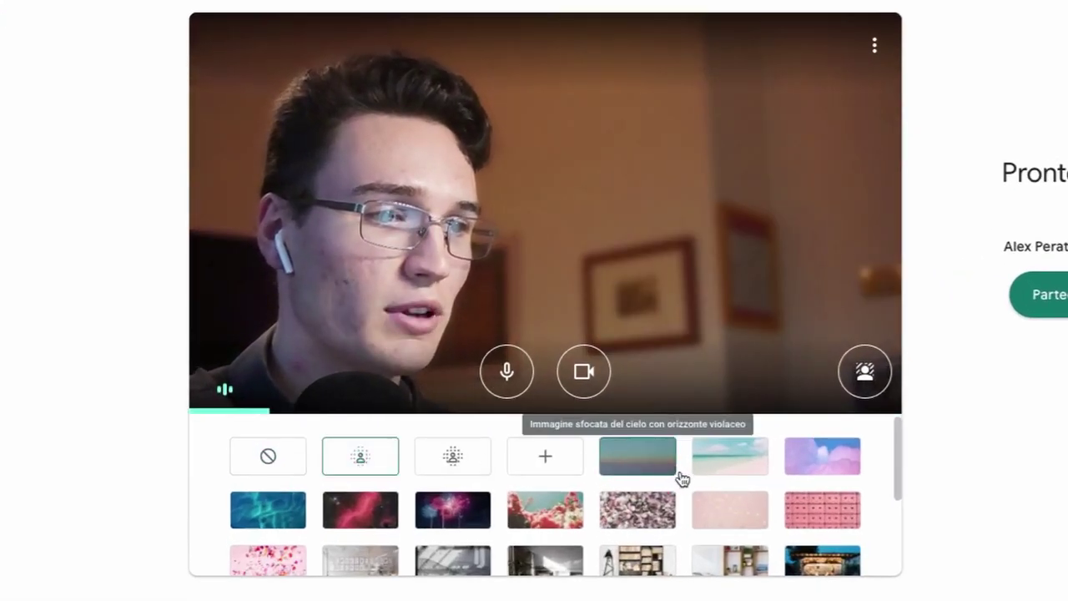
Apply the pink speckled preset image with gold hexagons as the background
left_click(730, 509)
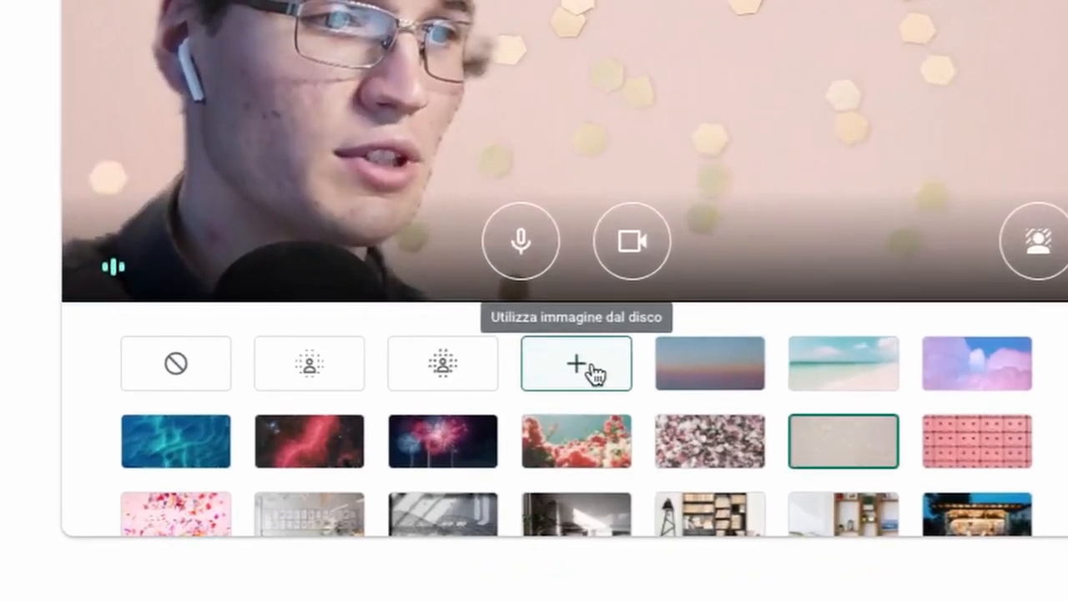
Upload backgroundL.png from Downloads as the custom background image
left_click(576, 363)
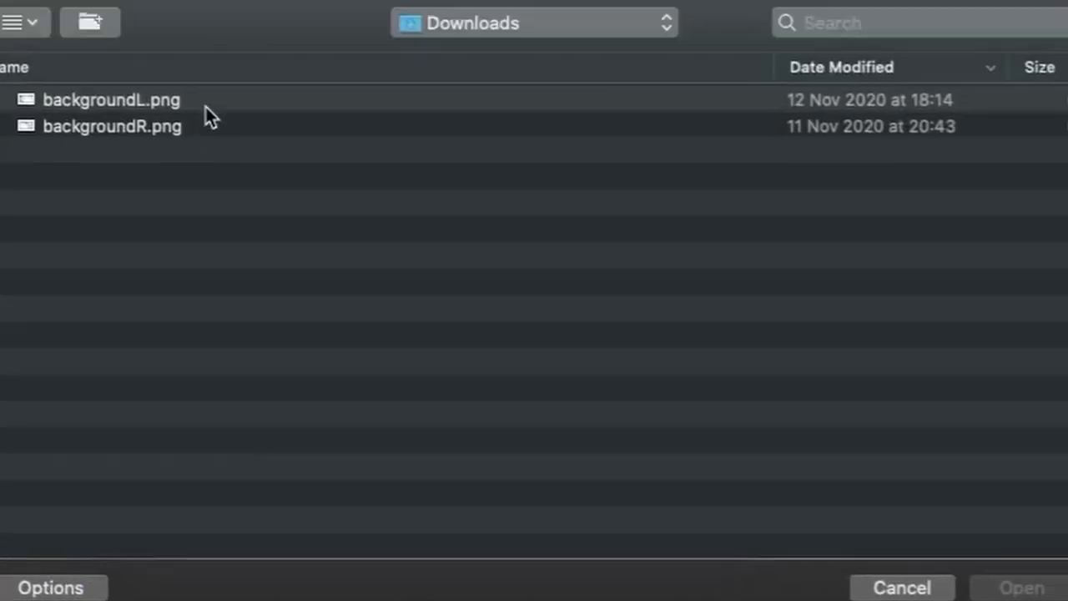
left_click(111, 99)
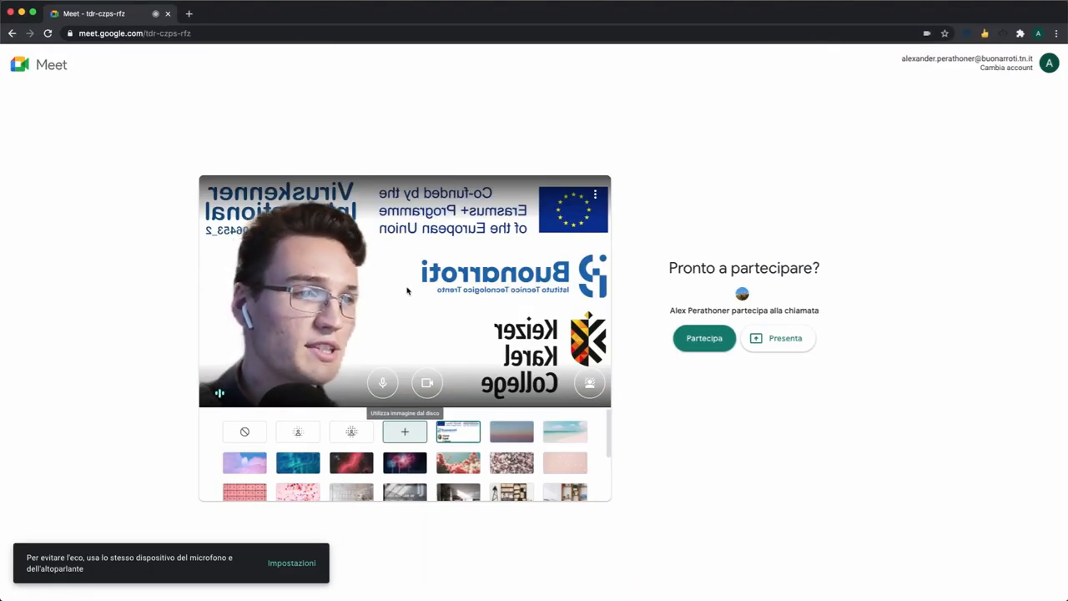
mouse_move(409, 291)
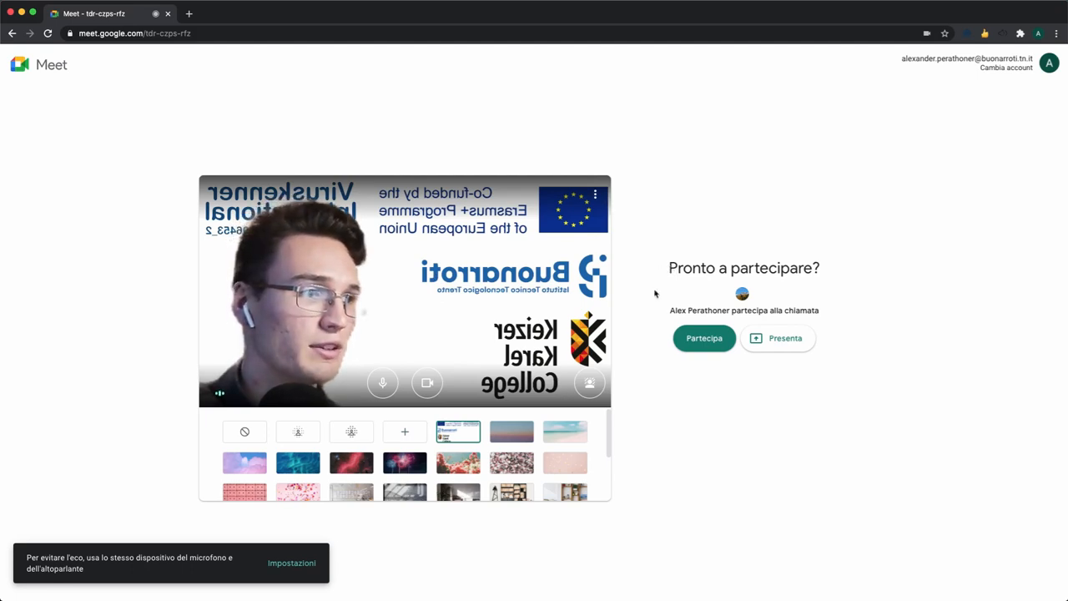
mouse_move(409, 133)
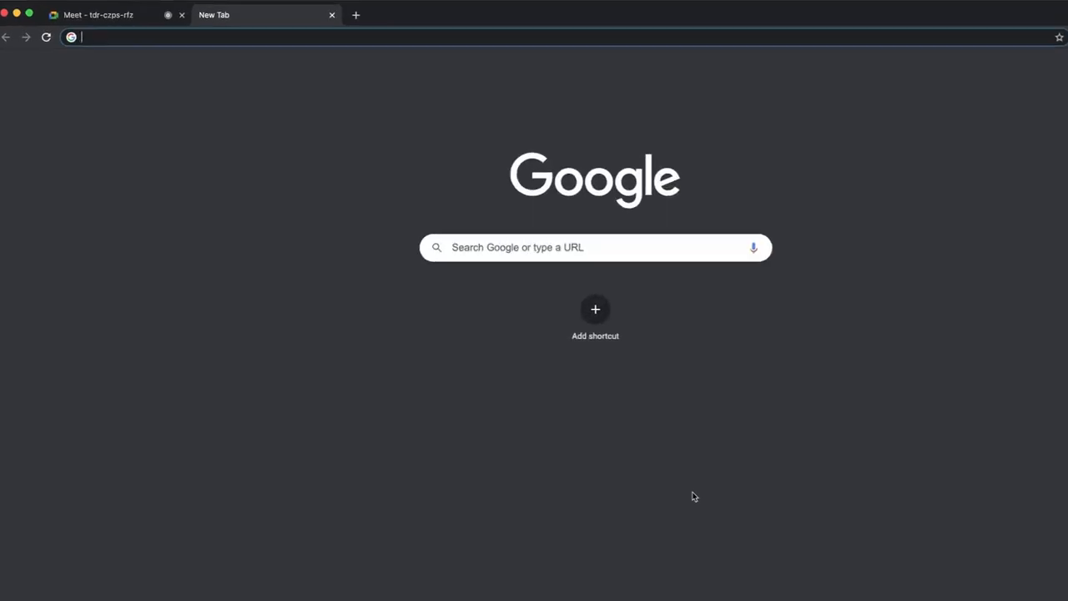
Install the Visual Effects for Google Meet extension from the Chrome Web Store
type("vi")
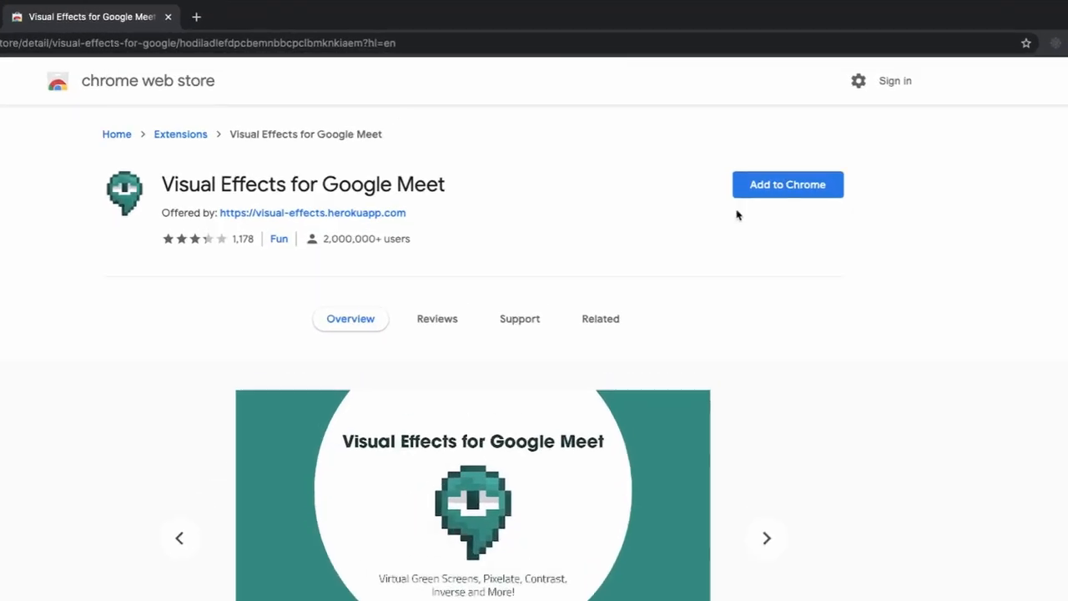
left_click(787, 184)
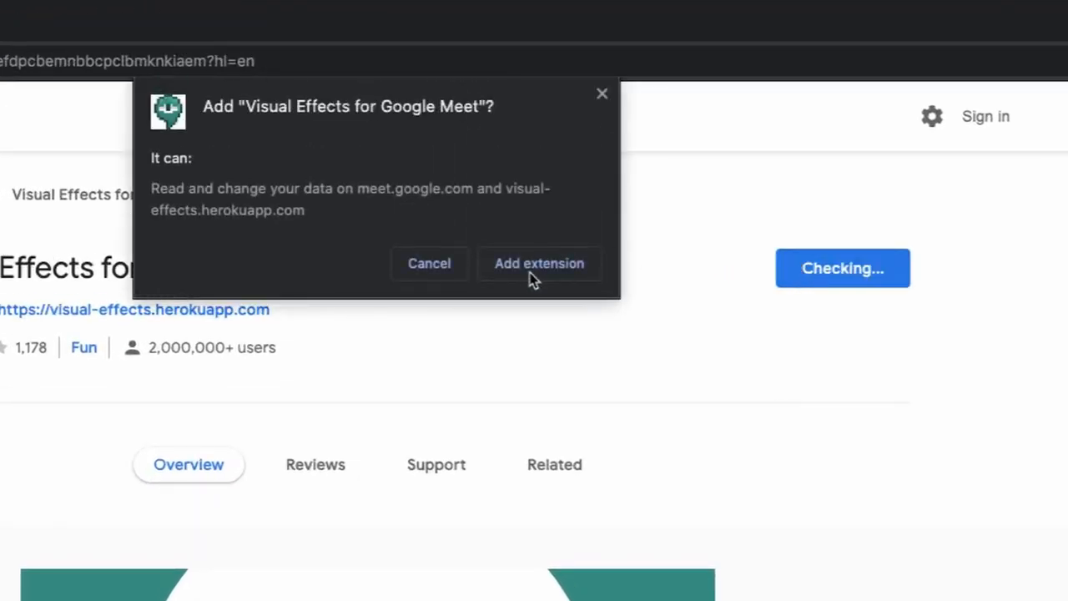
left_click(539, 263)
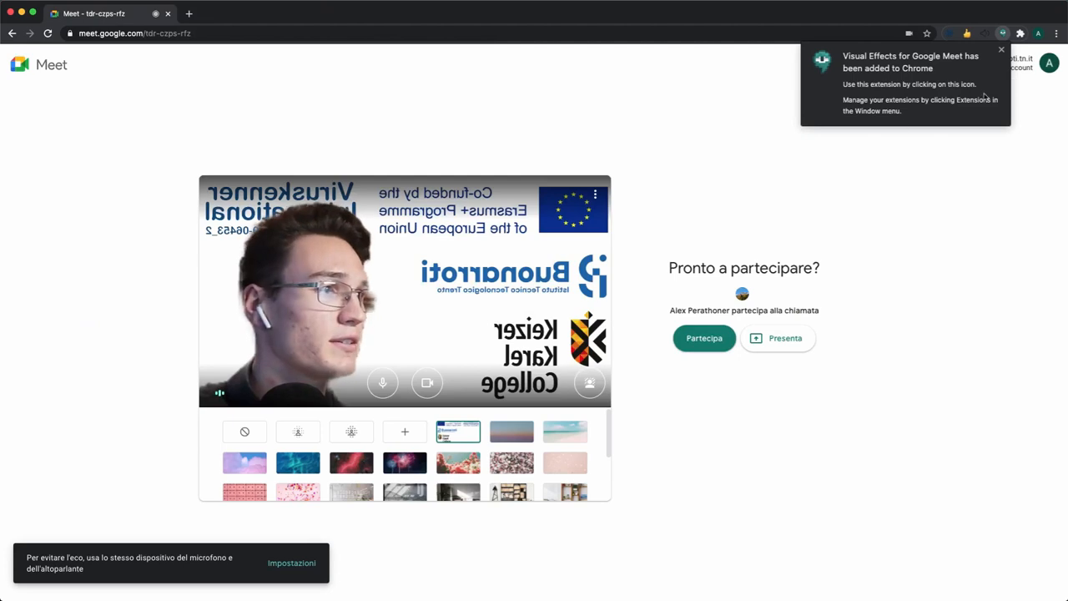
Close the extension-added popup and join the meeting with Partecipa
left_click(1002, 49)
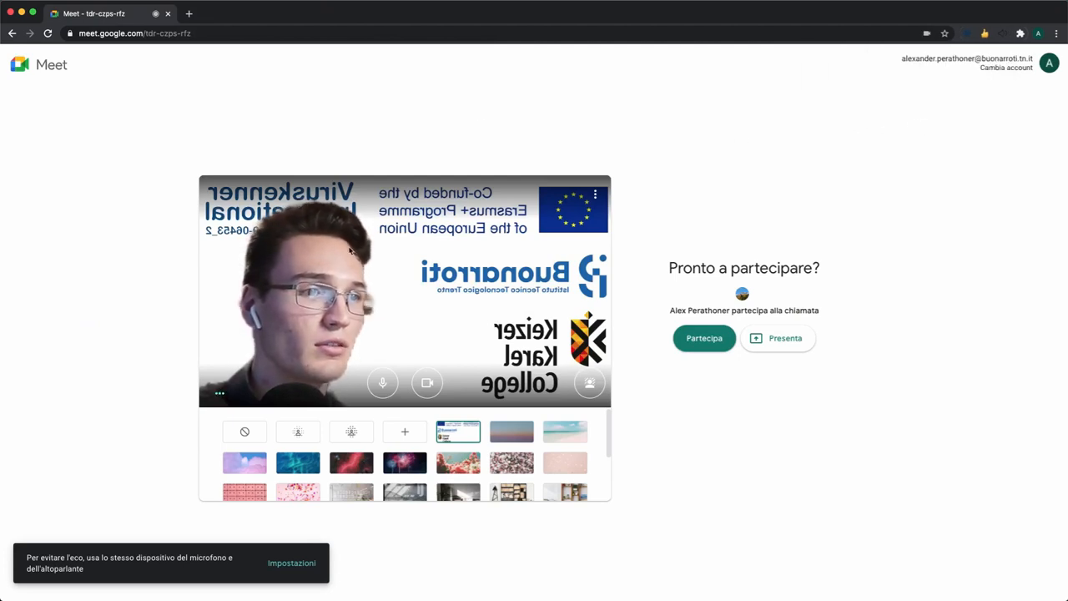
left_click(704, 338)
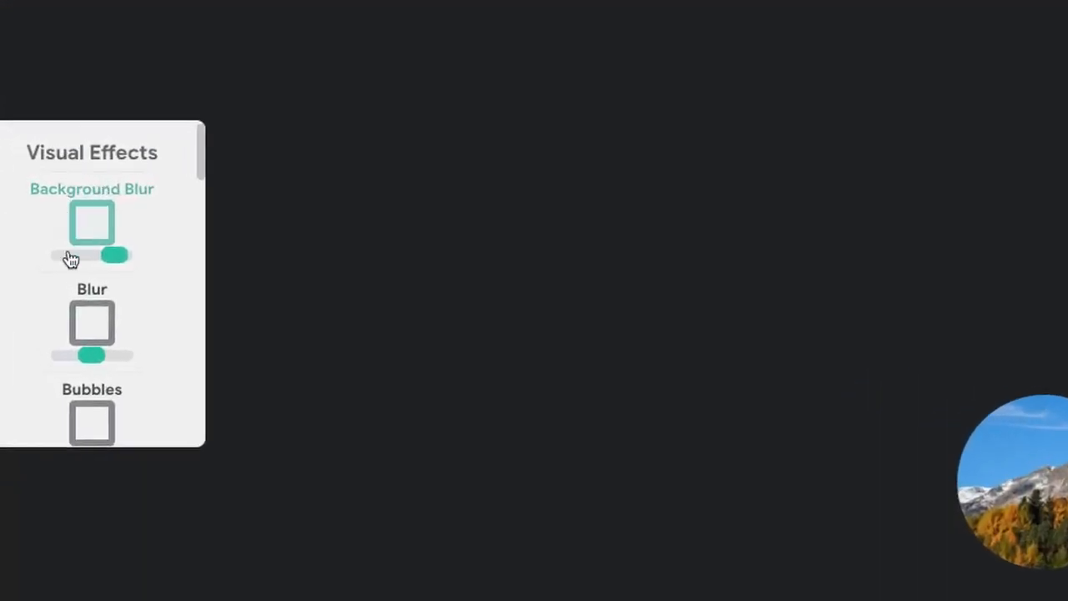
Upload the school-logo image as the Virtual Green Screen background
scroll("down", 3)
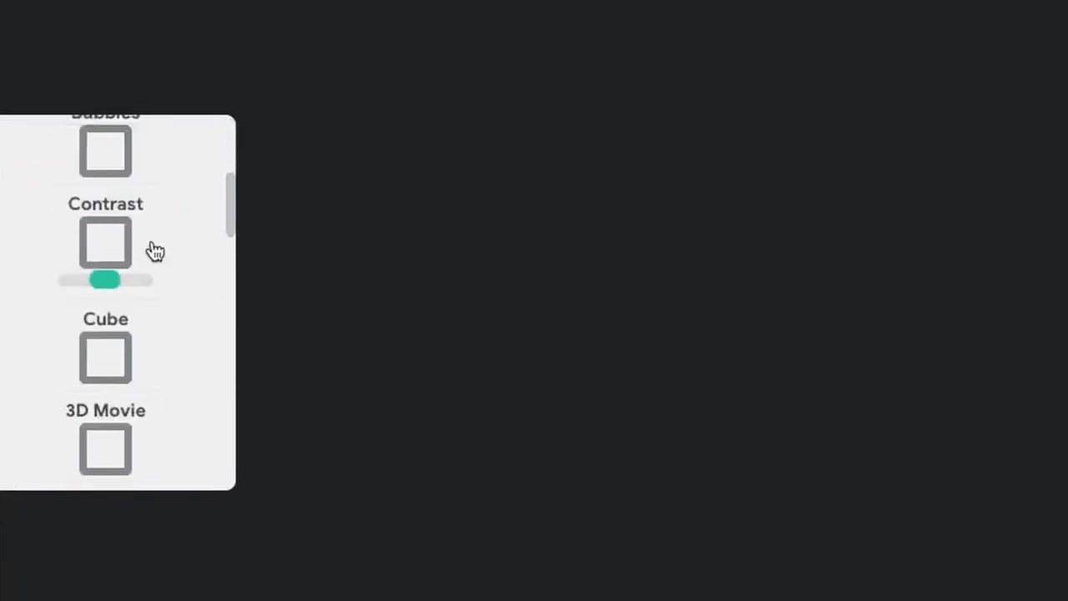
scroll("up", 3)
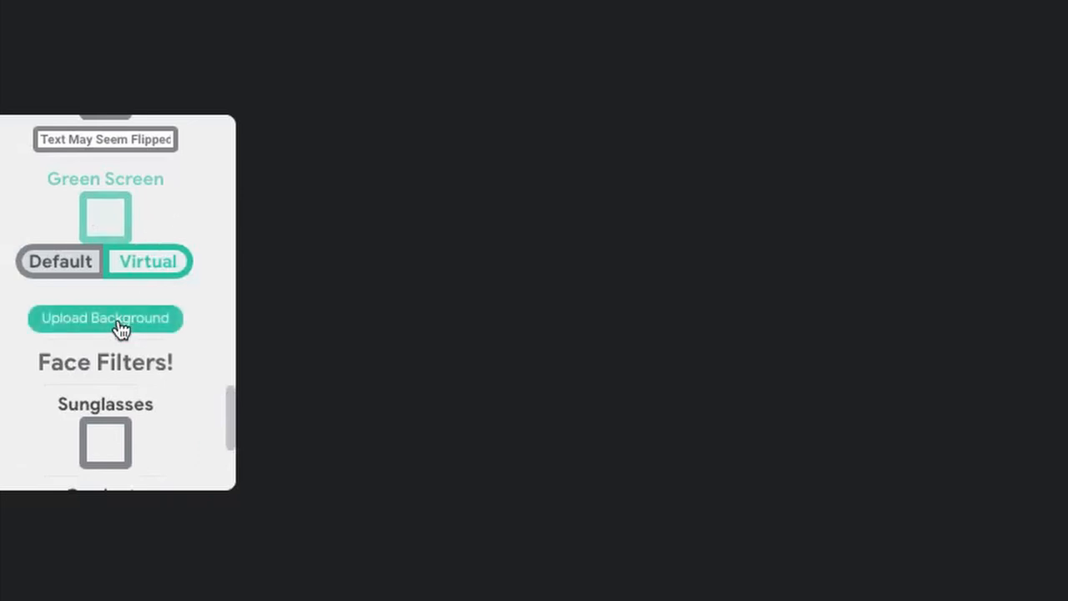
left_click(105, 318)
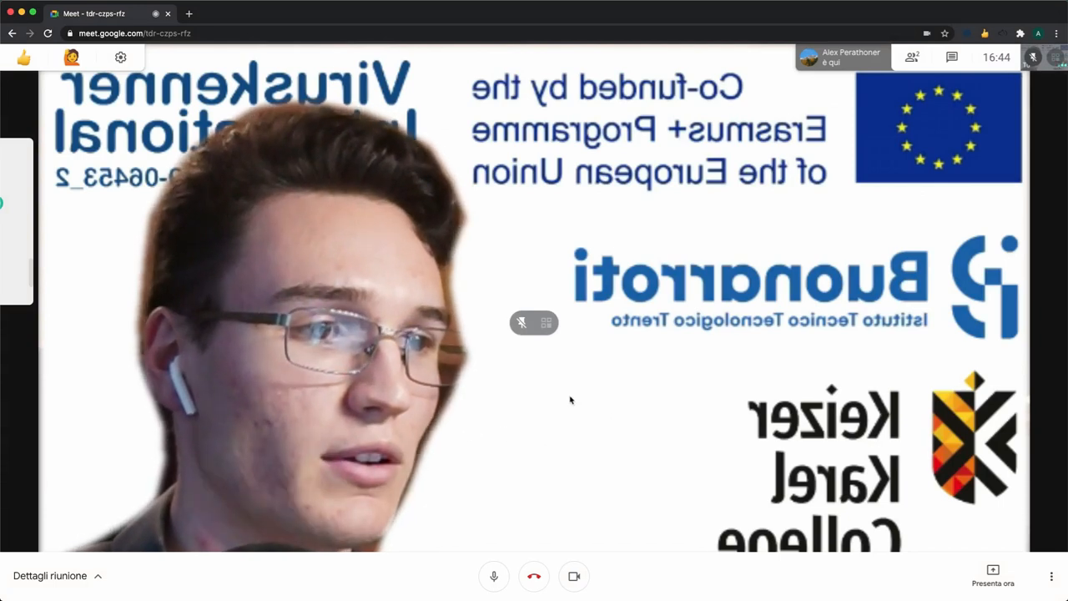
mouse_move(171, 388)
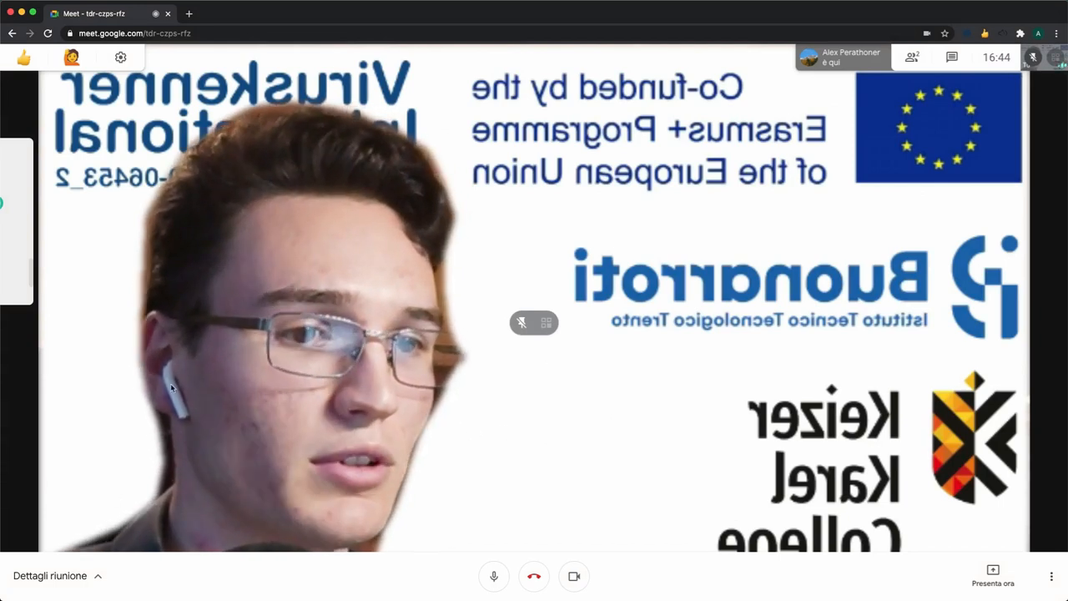